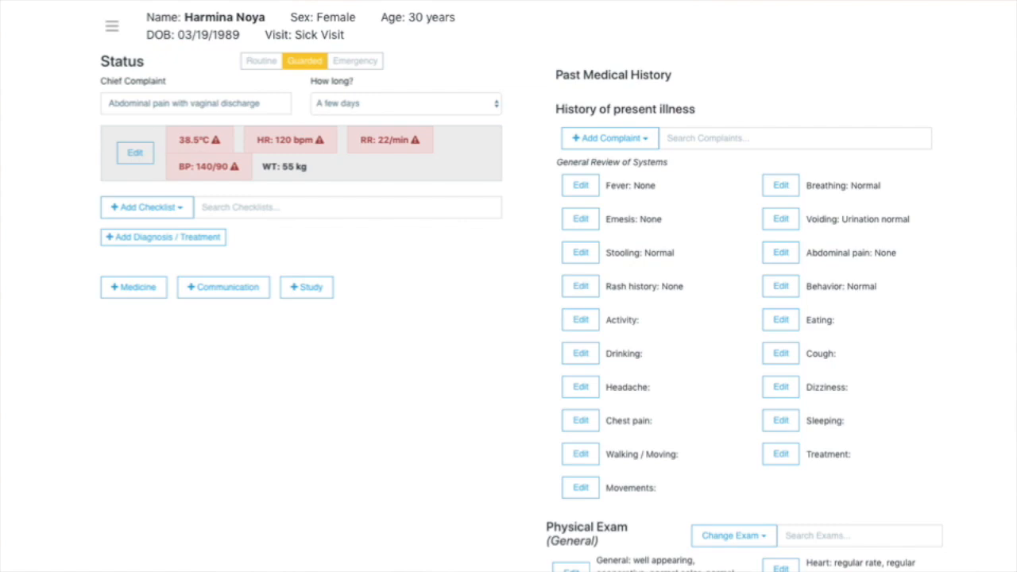
# - Search 'Pelvic' and add the Pelvic Inflammatory Disease / Salpingitis (N73.9) checklist to the note
pyautogui.write('Pelvic')
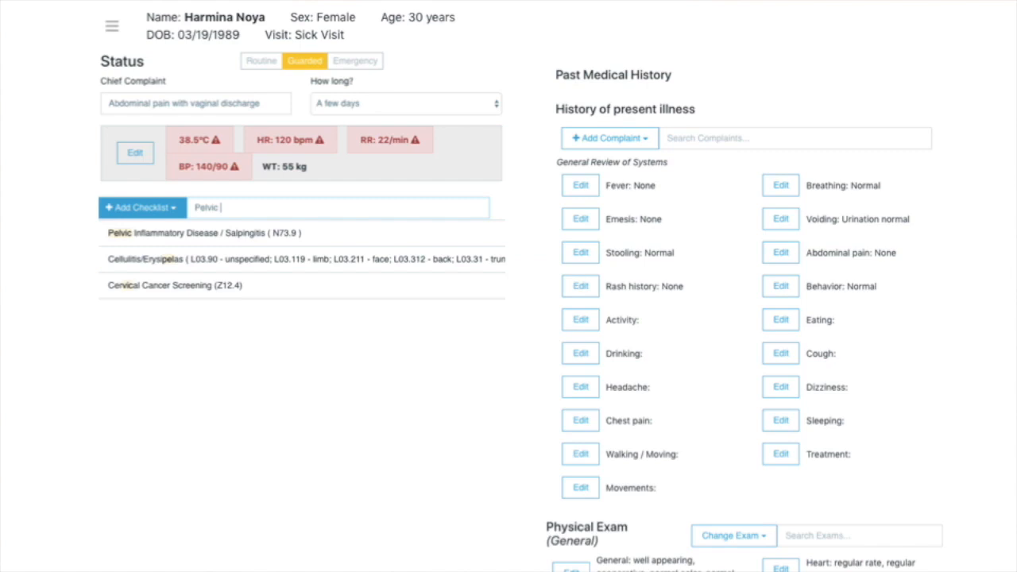
pyautogui.click(202, 233)
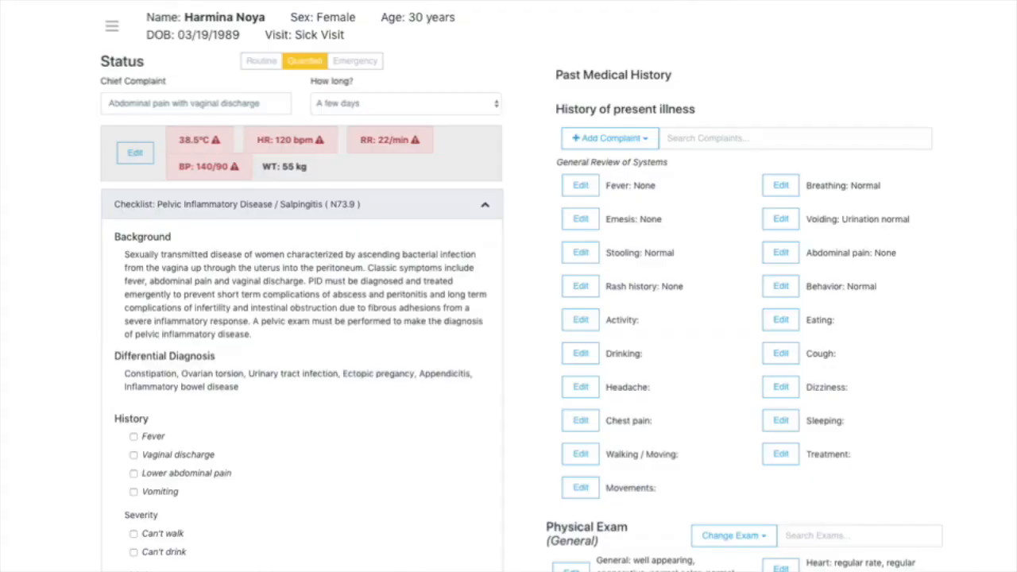
# - Check the history, exam, study and cefotetan plus doxycycline treatment items in the PID checklist
pyautogui.click(132, 473)
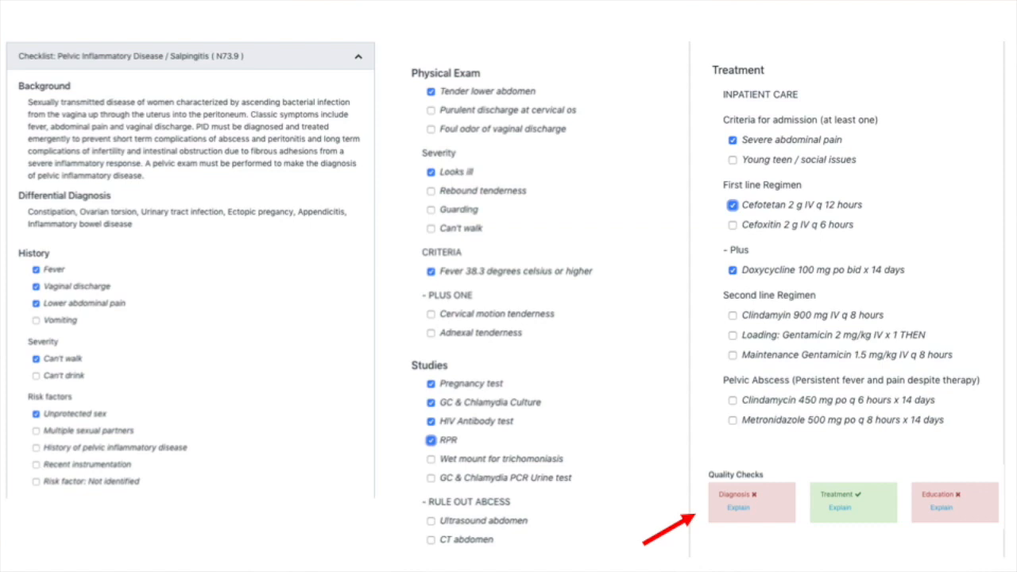
pyautogui.click(739, 506)
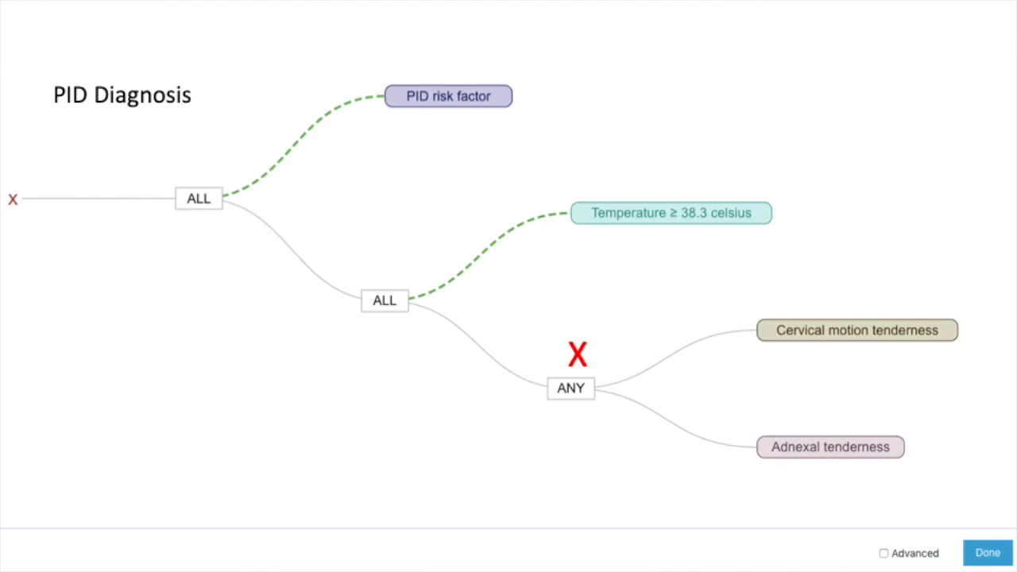
pyautogui.click(989, 550)
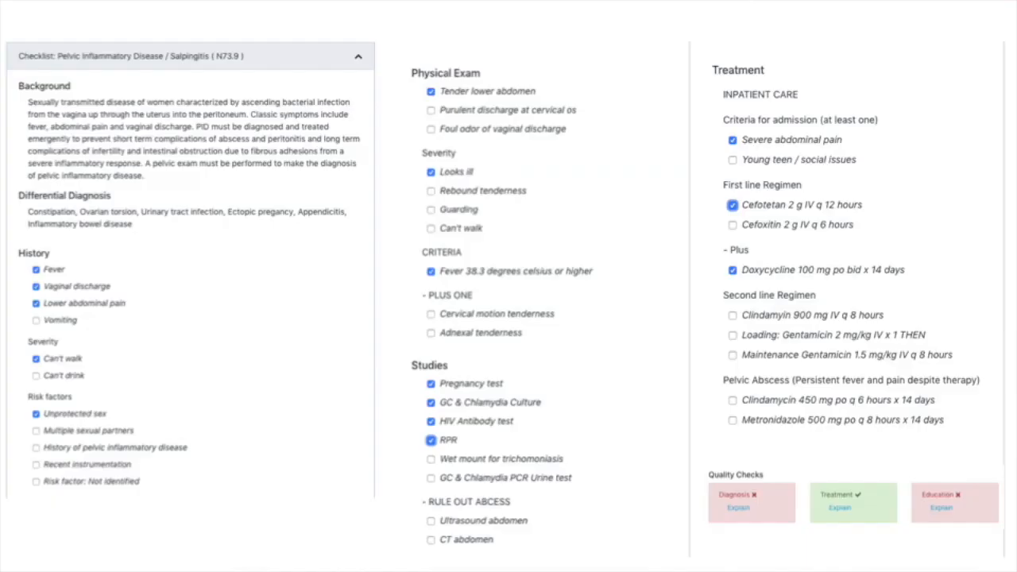